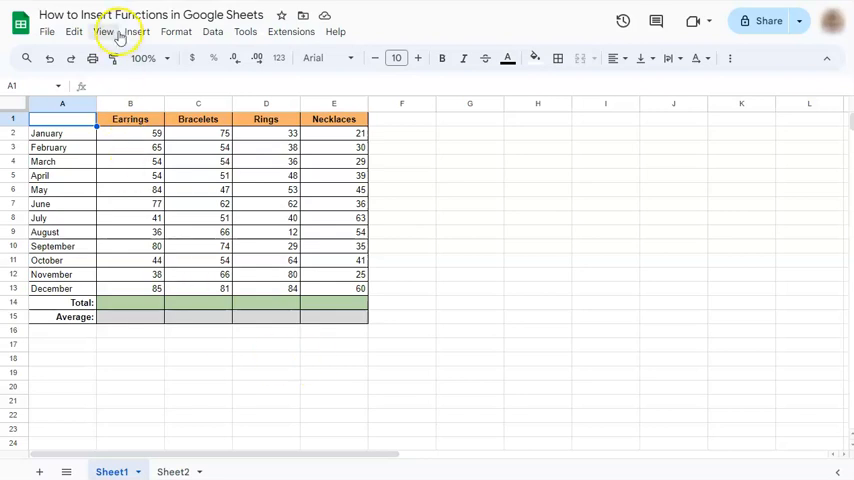
# Step: Browse the function categories available under Insert for the sales sheet
pyautogui.click(136, 32)
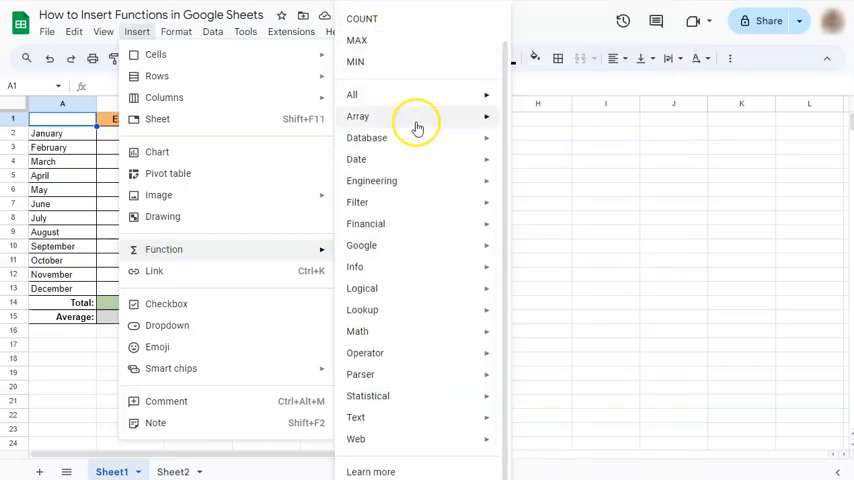
pyautogui.moveTo(416, 472)
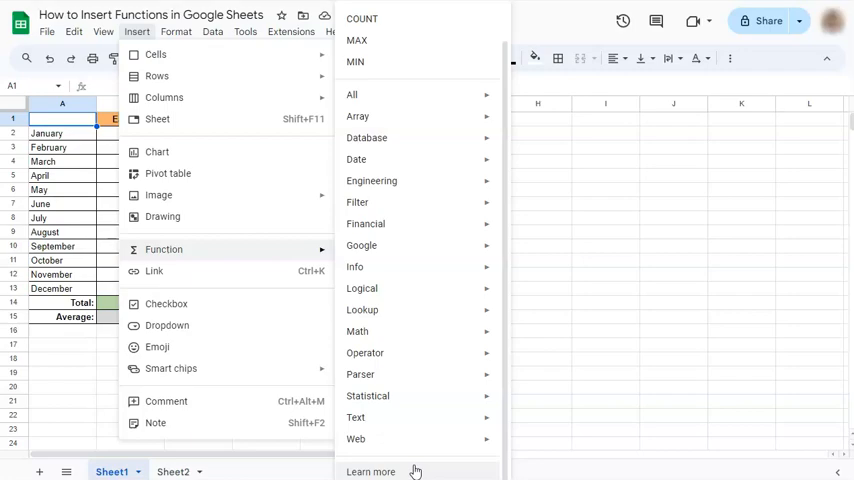
# Step: Consult the Google Sheets function list reference page in Docs Editors Help
pyautogui.click(370, 472)
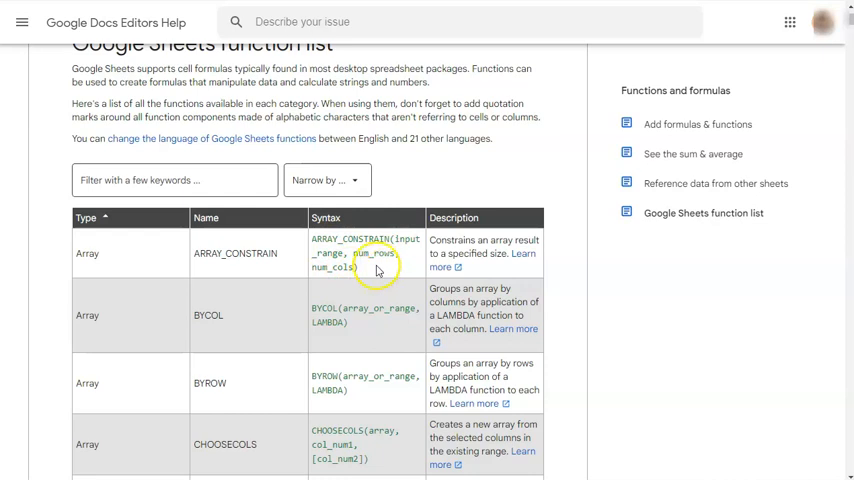
pyautogui.moveTo(564, 290)
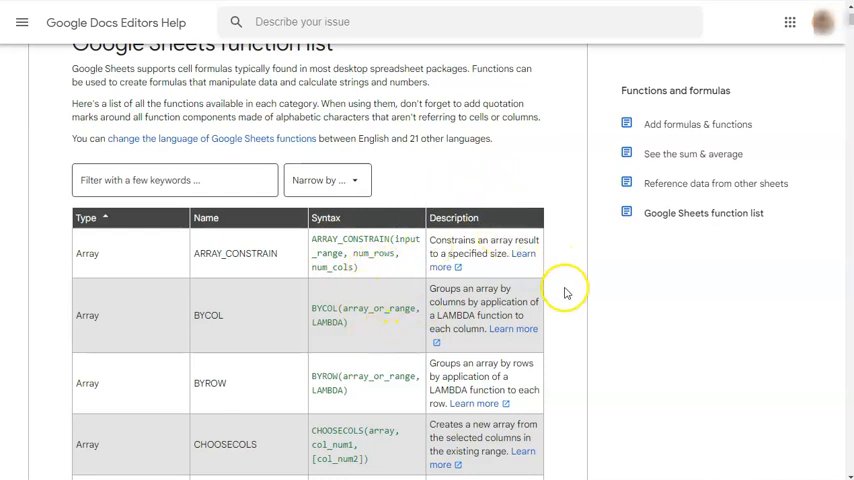
pyautogui.scroll(-3)
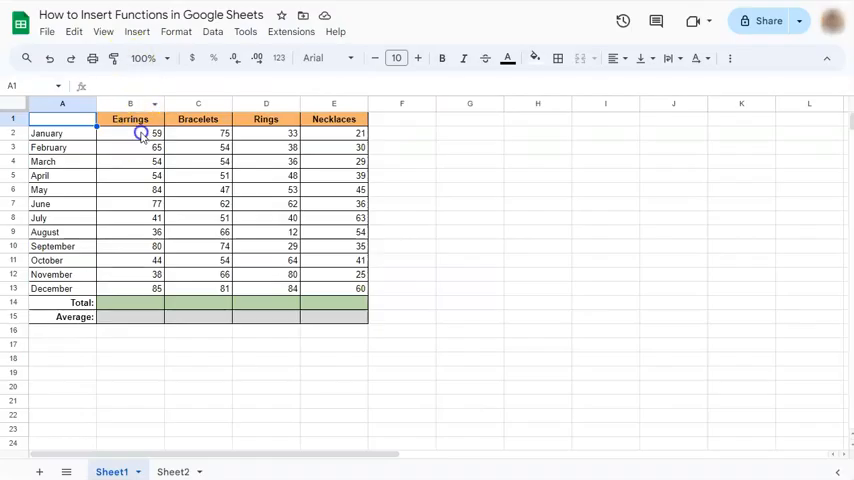
pyautogui.click(130, 132)
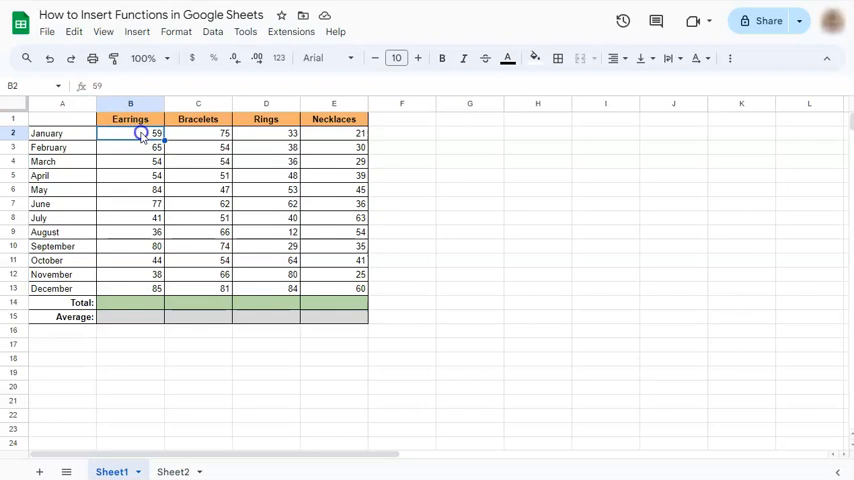
pyautogui.moveTo(140, 132); pyautogui.dragTo(140, 288)
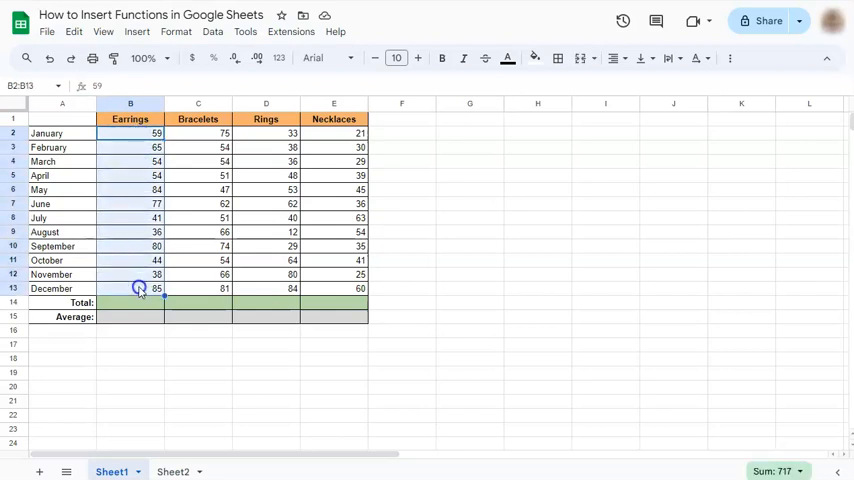
pyautogui.click(130, 302)
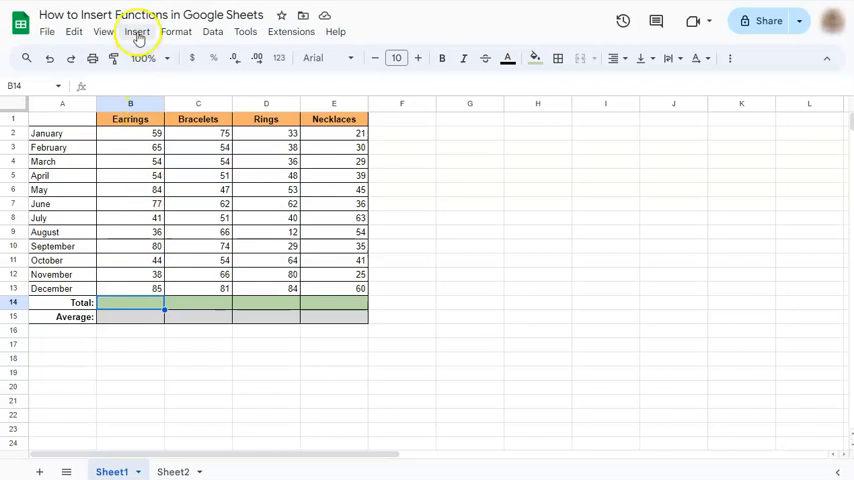
pyautogui.click(138, 32)
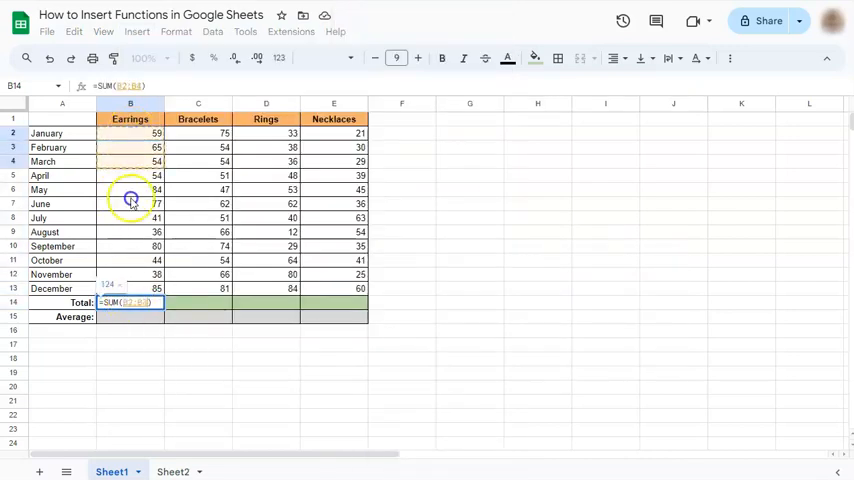
# Step: Total the Earrings January–December values with SUM over B2:B13, giving 717
pyautogui.moveTo(132, 200); pyautogui.dragTo(132, 288)
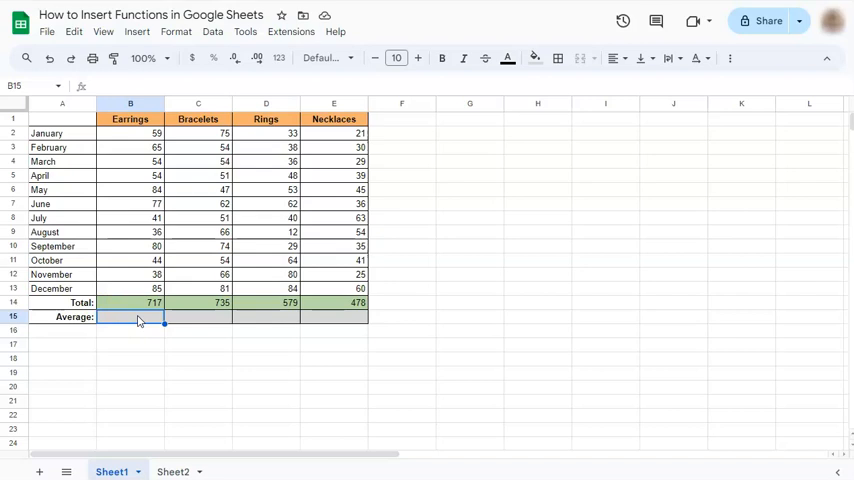
# Step: Compute the Earrings average in B15 with AVERAGE over B2:B13, giving 60
pyautogui.click(136, 32)
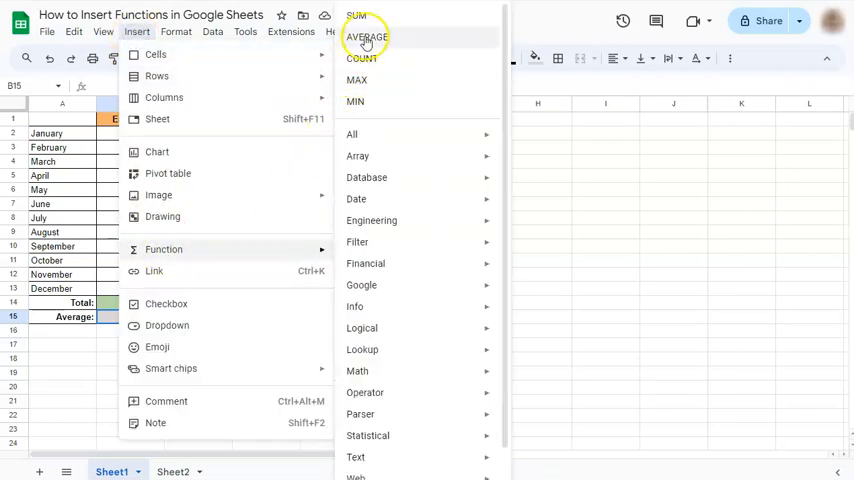
pyautogui.click(368, 36)
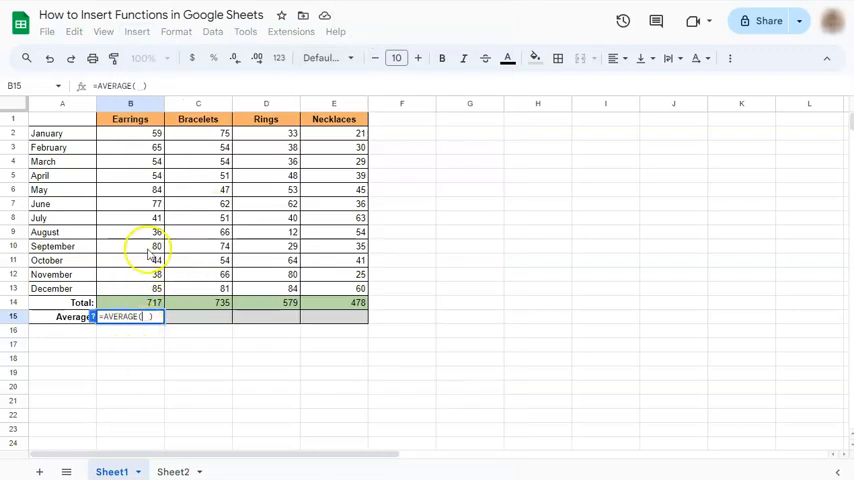
pyautogui.moveTo(130, 132); pyautogui.dragTo(130, 276)
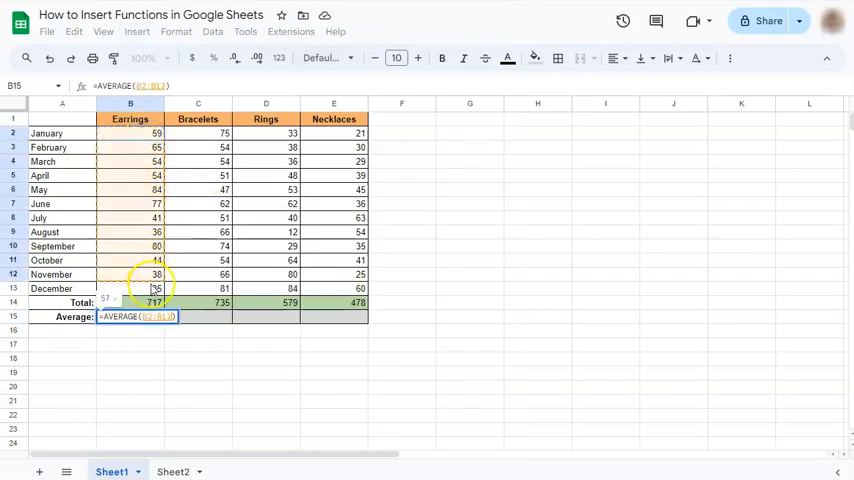
pyautogui.press('Enter')
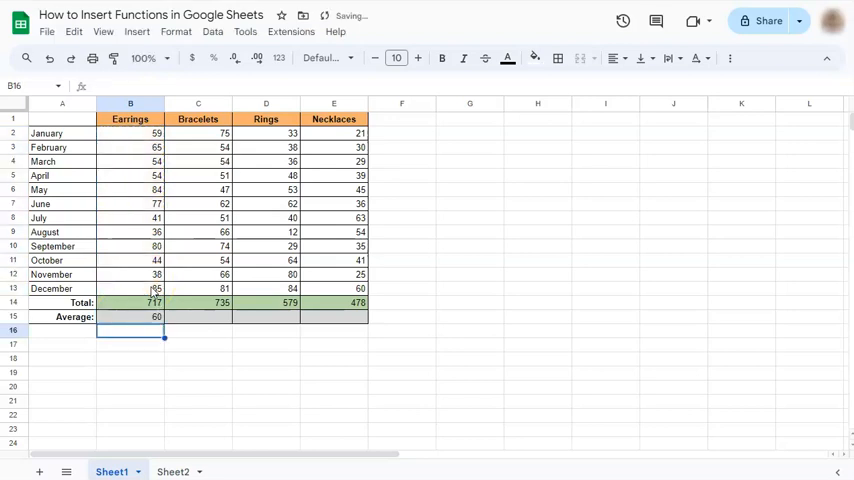
# Step: Fill the Earrings average across to E15, giving 61, 48 and 40 for the other items
pyautogui.click(130, 316)
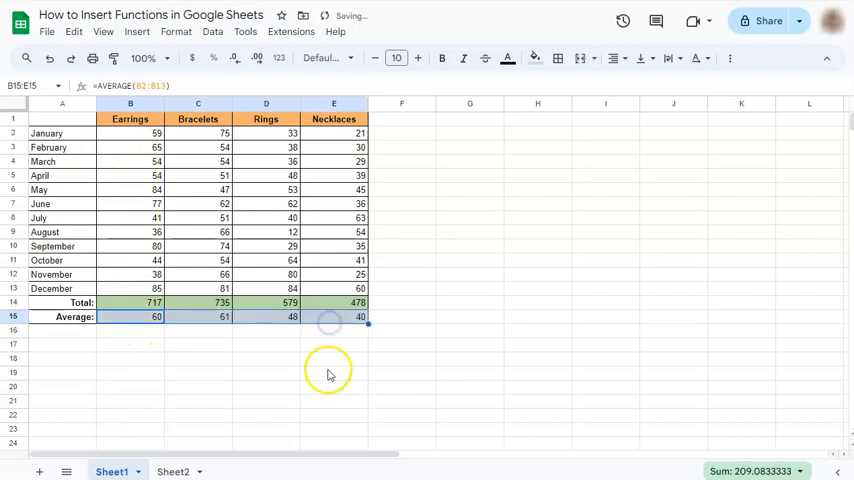
pyautogui.moveTo(324, 320)
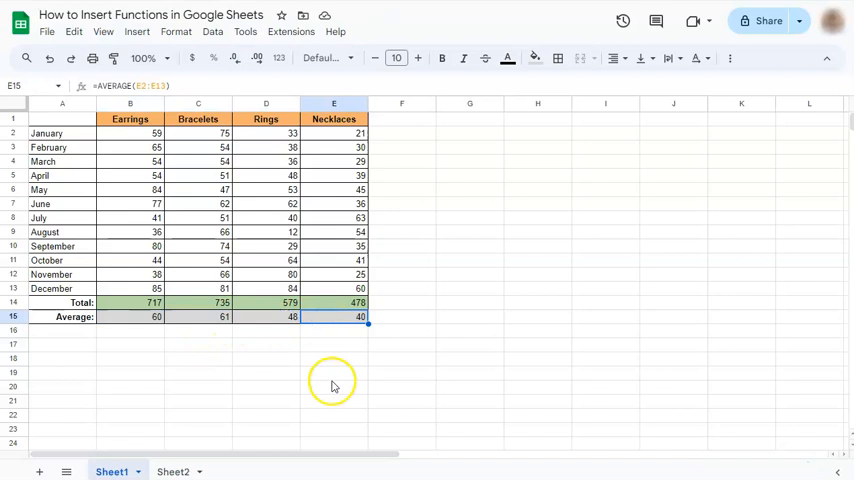
pyautogui.click(400, 332)
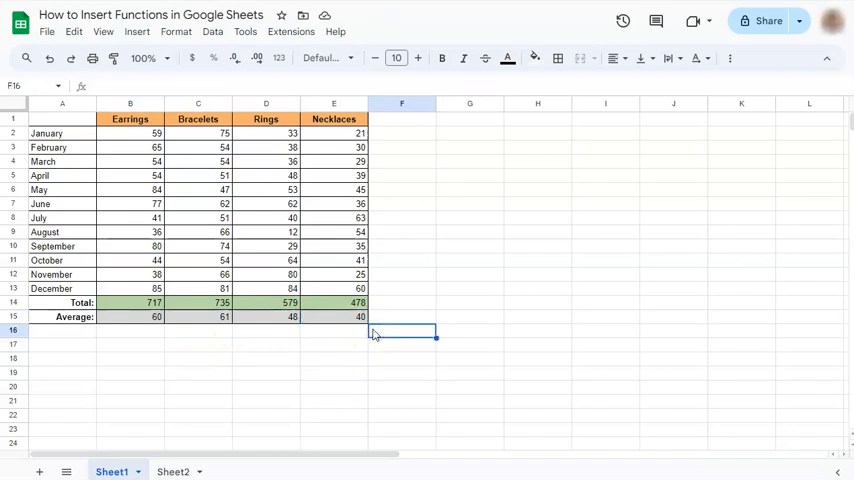